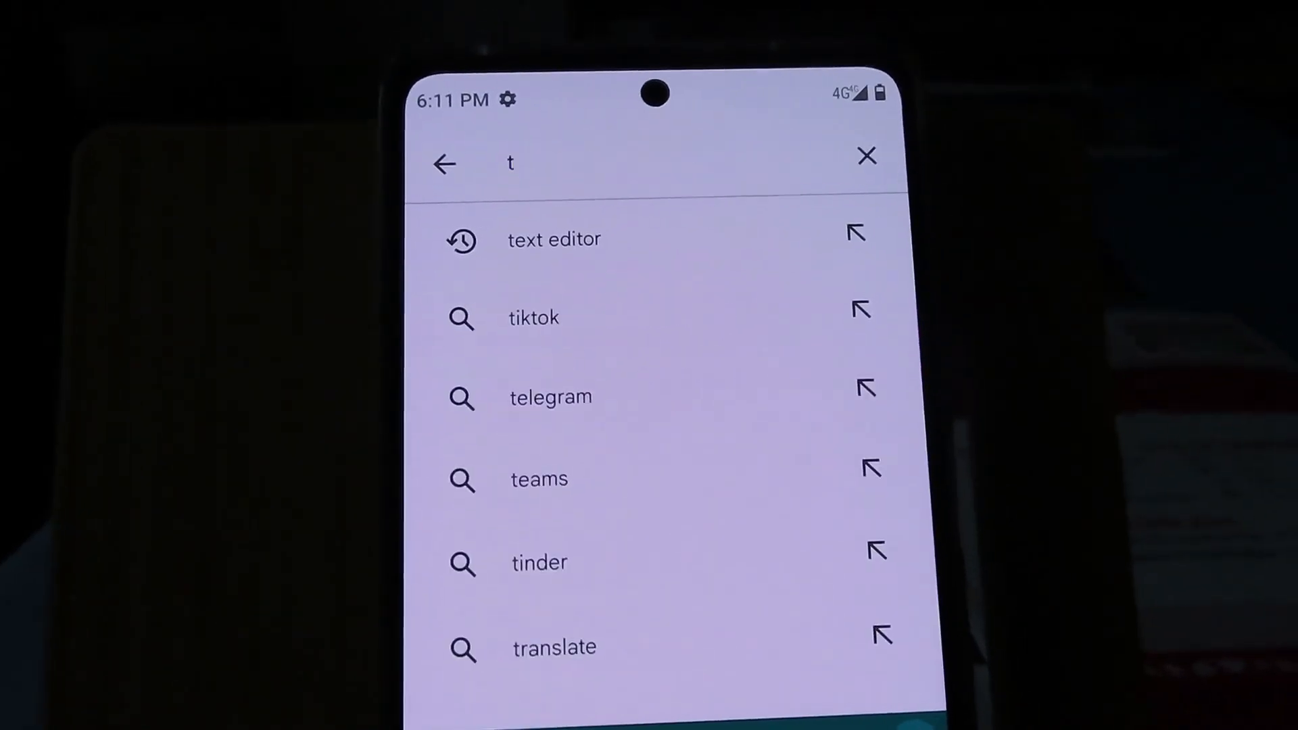
Step: Search Google Play Store for 'text editor' using the matching suggestion
text(ext editor)
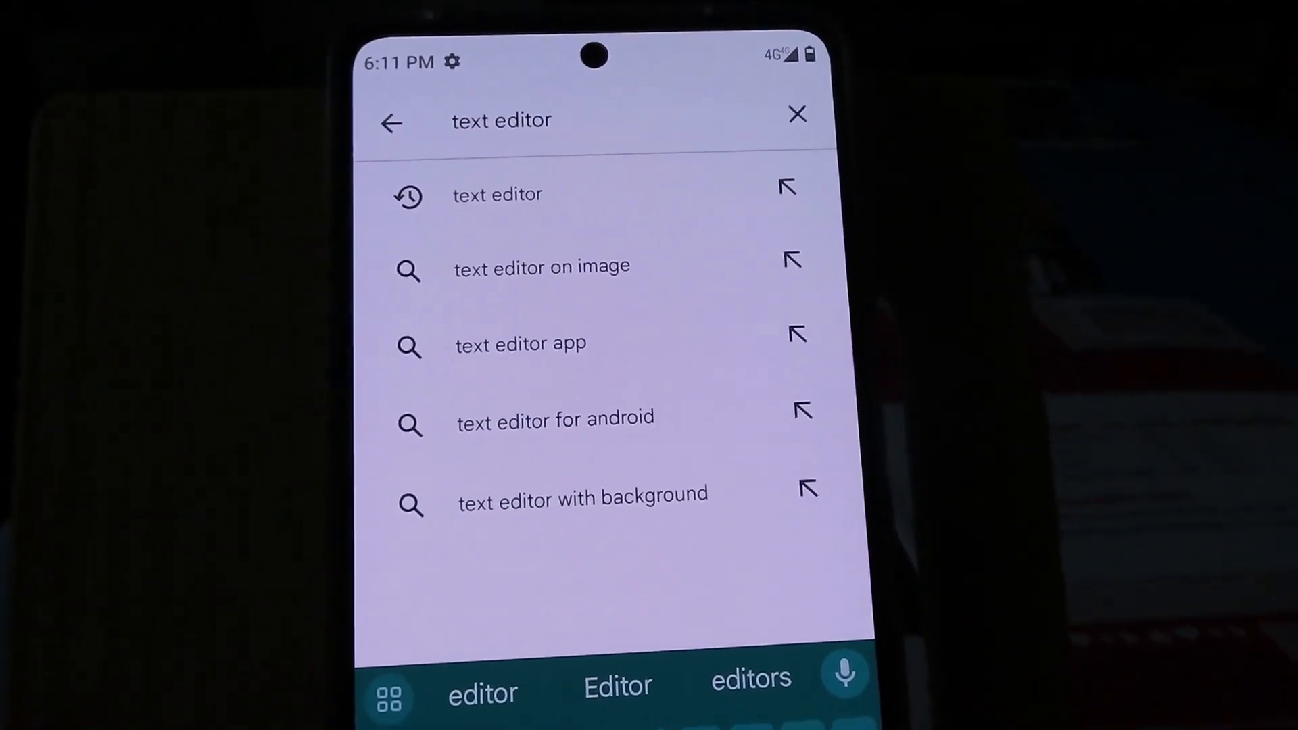
click(498, 195)
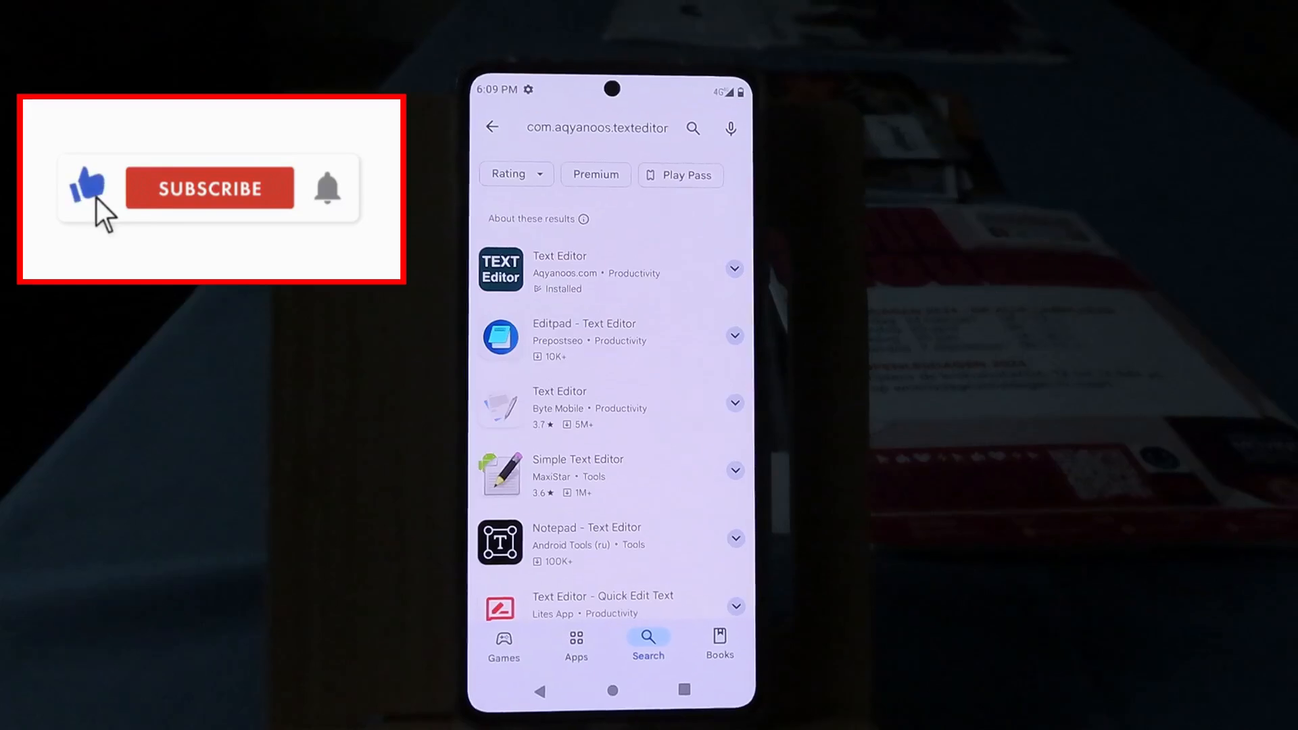
click(210, 187)
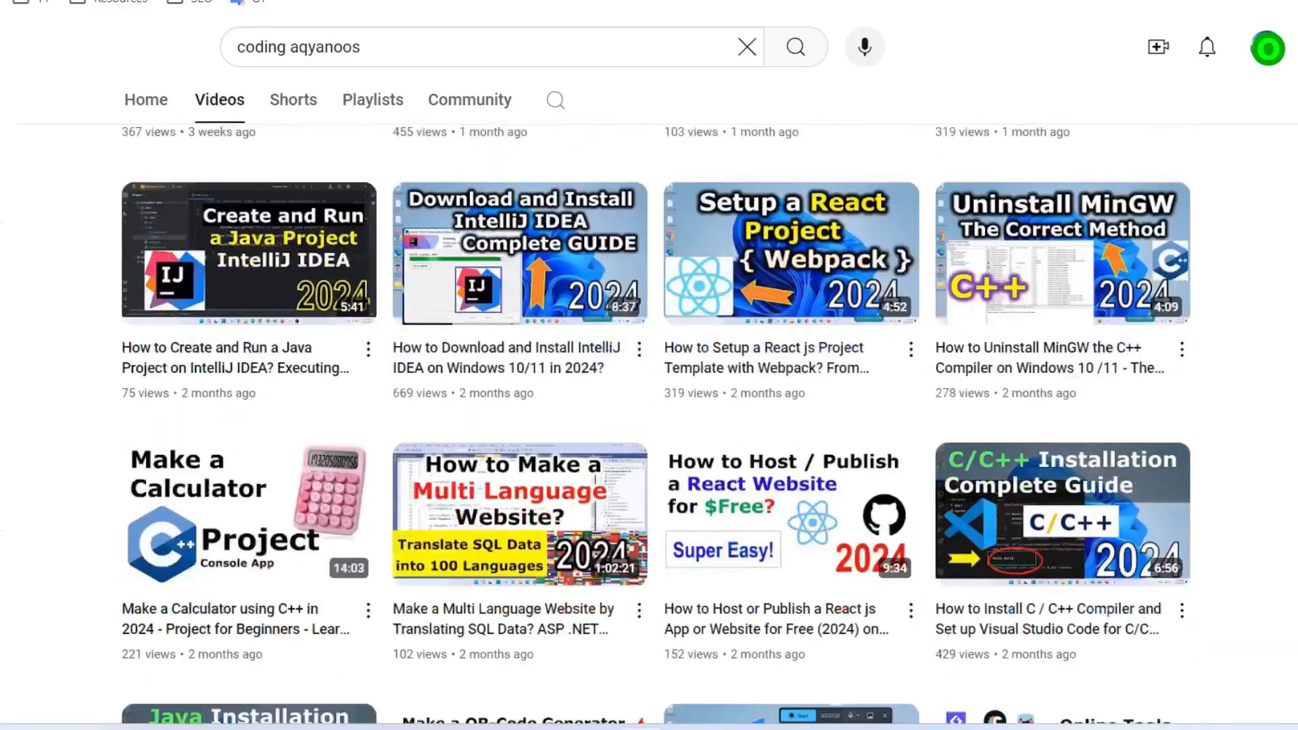
Step: Scroll the channel's Videos list down to year-old CSS, C# and Windows-fix tutorials
scroll(down, 3)
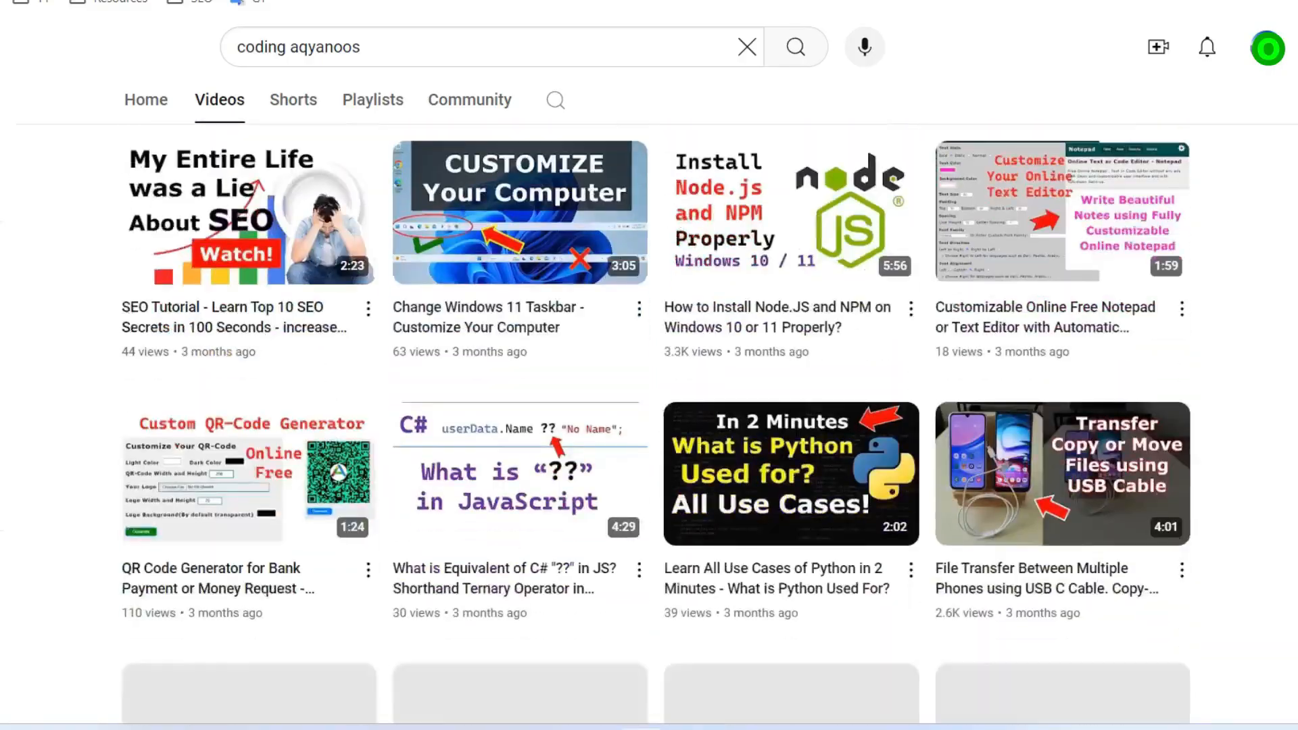
scroll(down, 3)
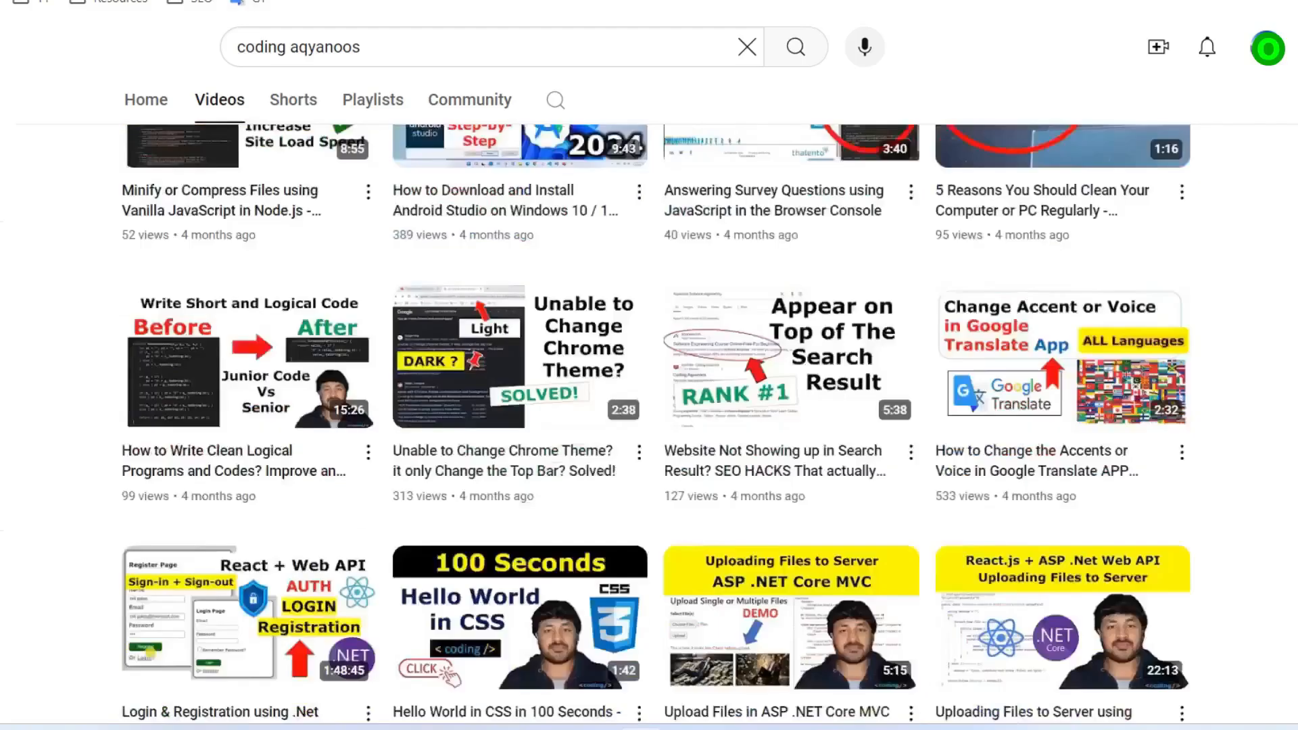
scroll(down, 3)
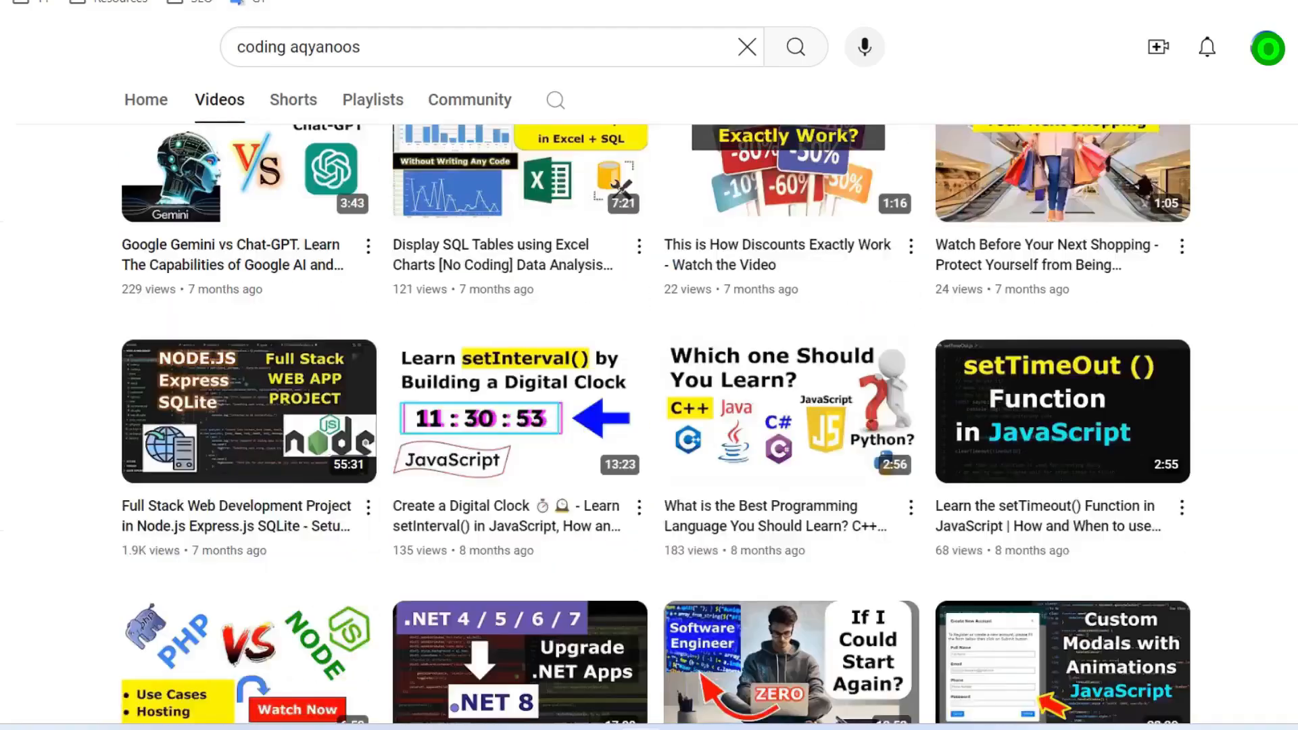
scroll(down, 3)
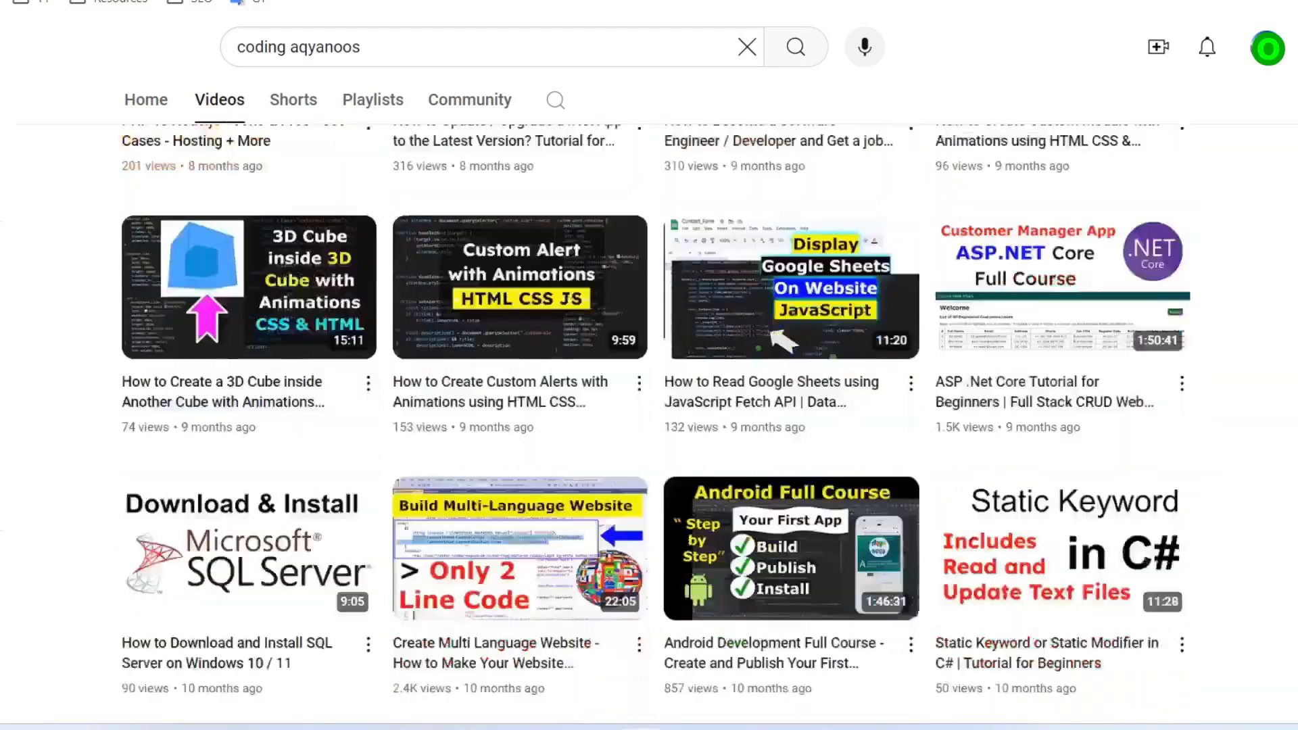
scroll(down, 3)
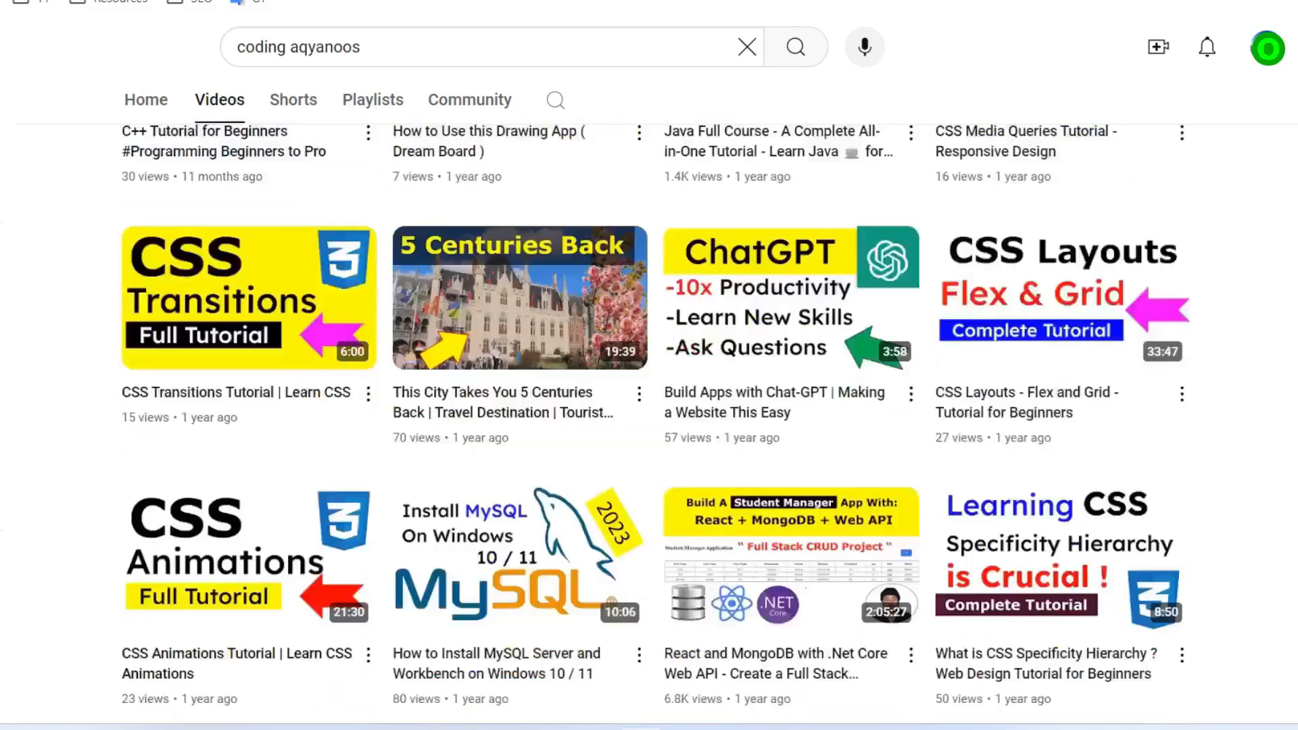
scroll(down, 3)
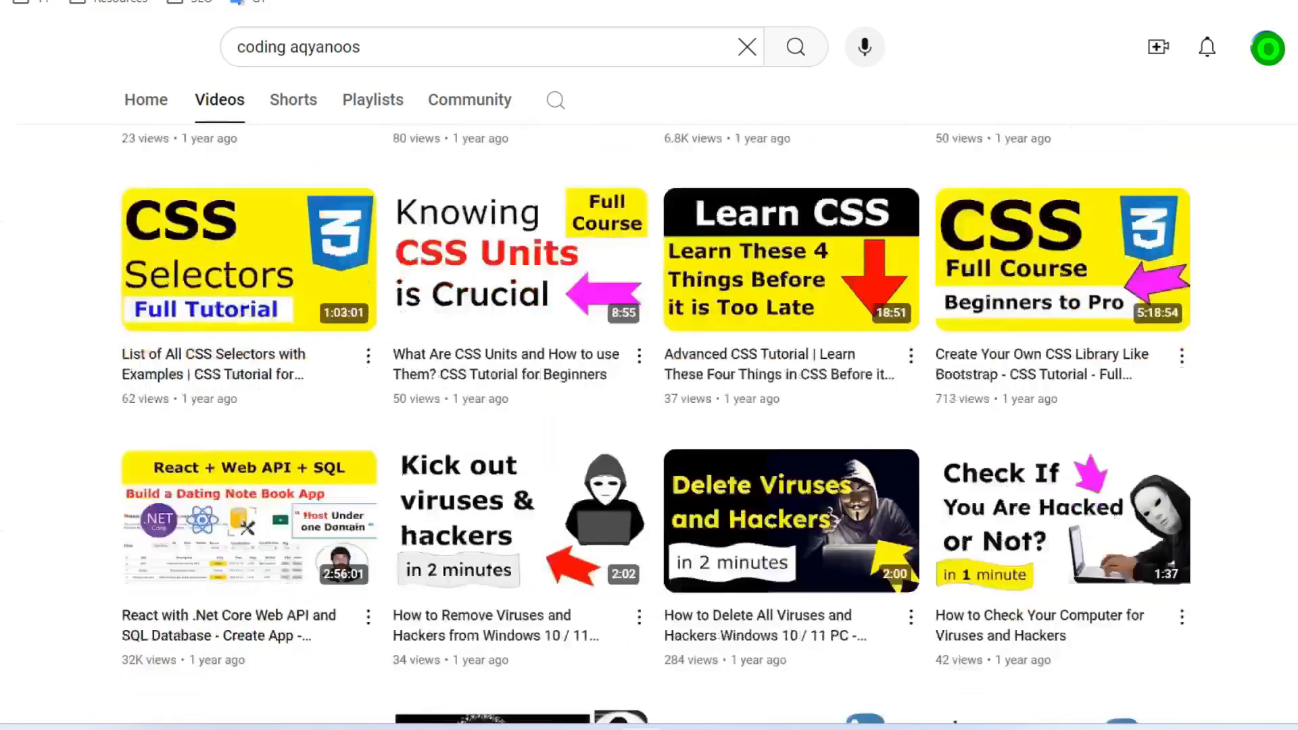
scroll(down, 3)
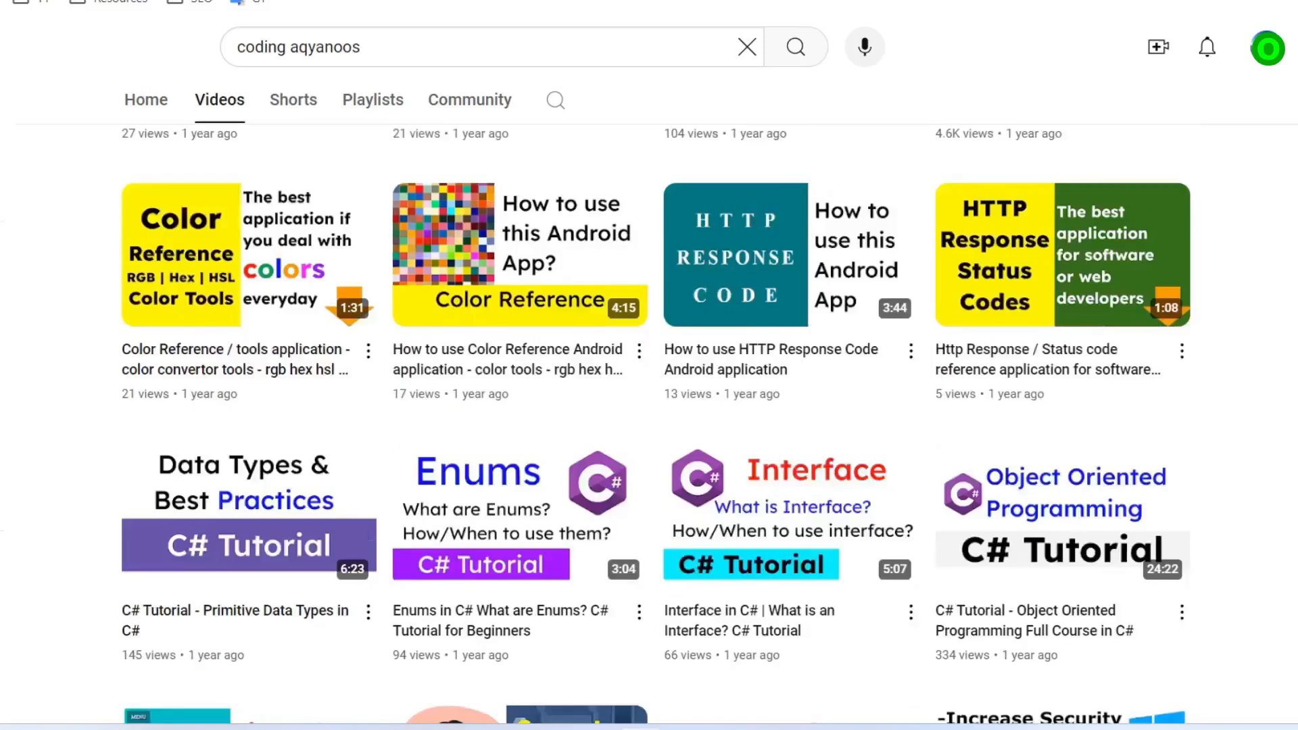
scroll(down, 3)
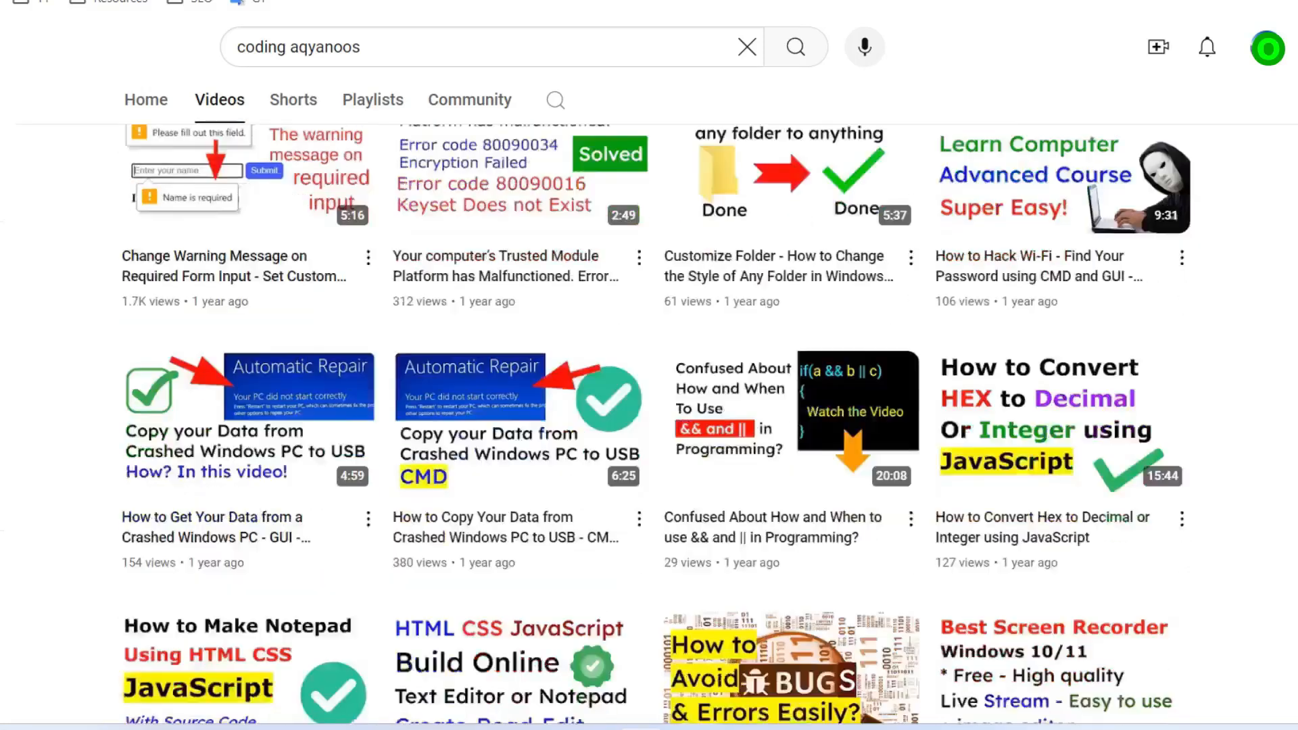
scroll(down, 3)
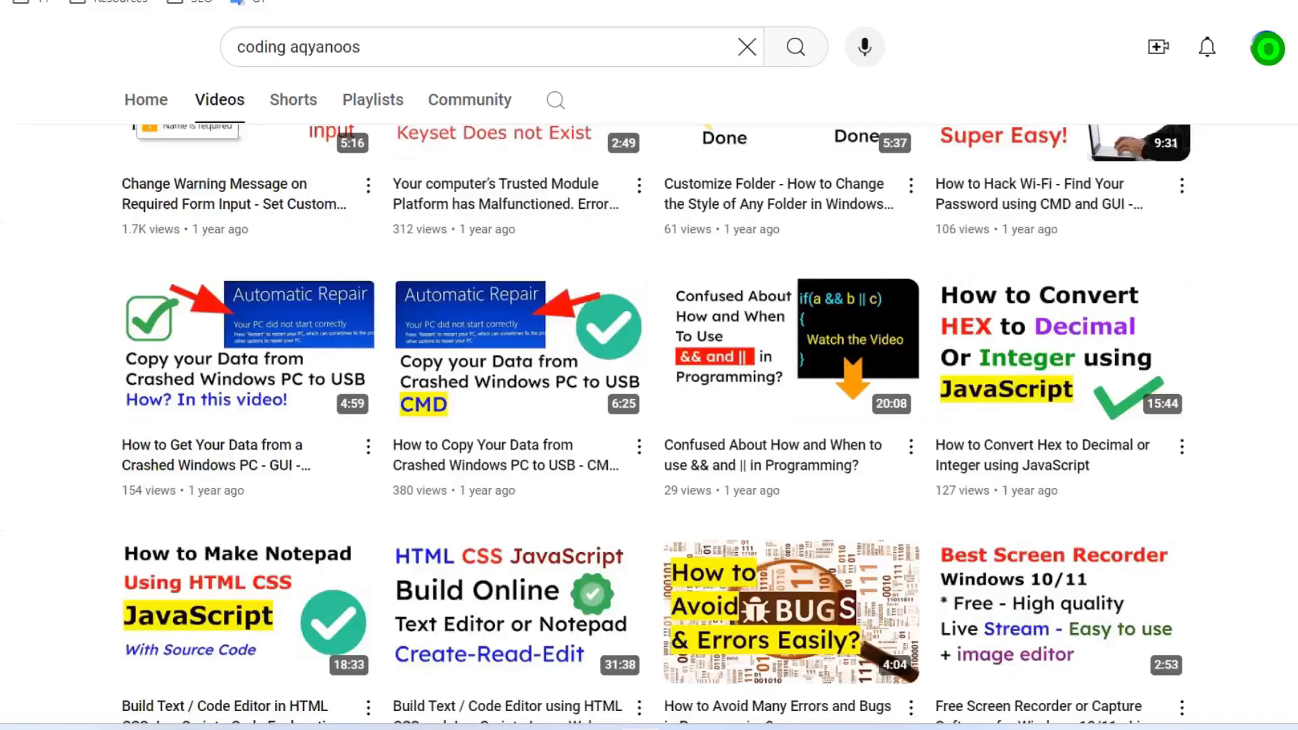